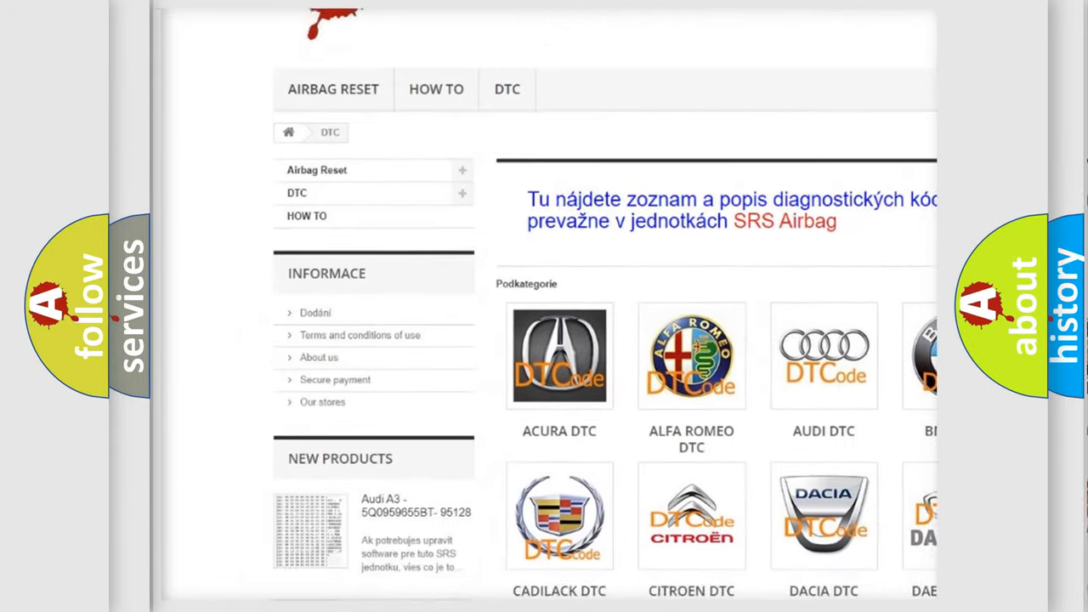
Scroll the DTC page past the manufacturer logos down to the B-series trouble code list
scroll("down", 3)
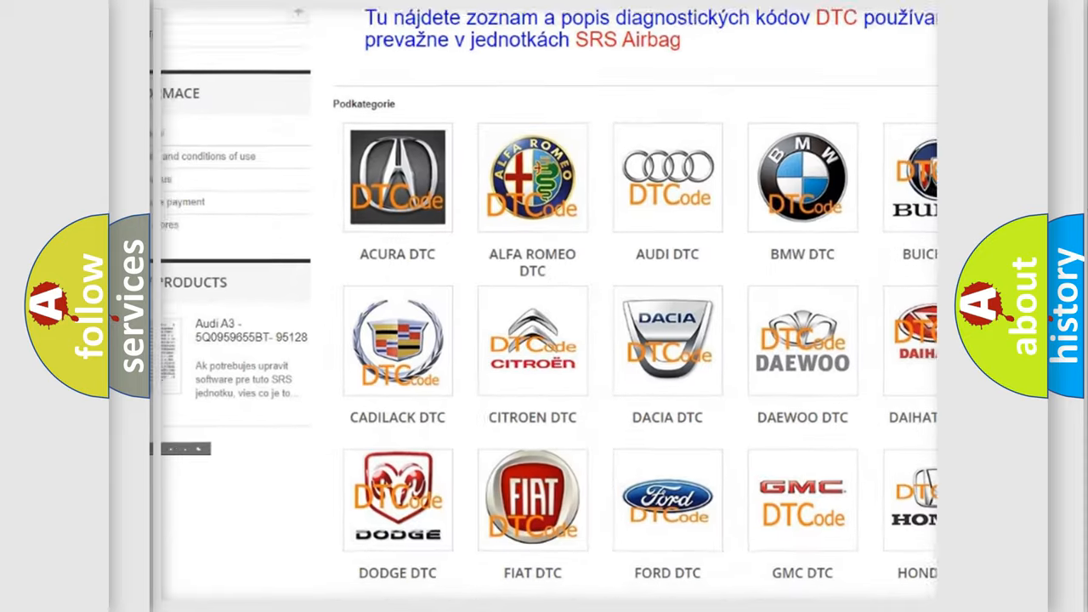
scroll("down", 3)
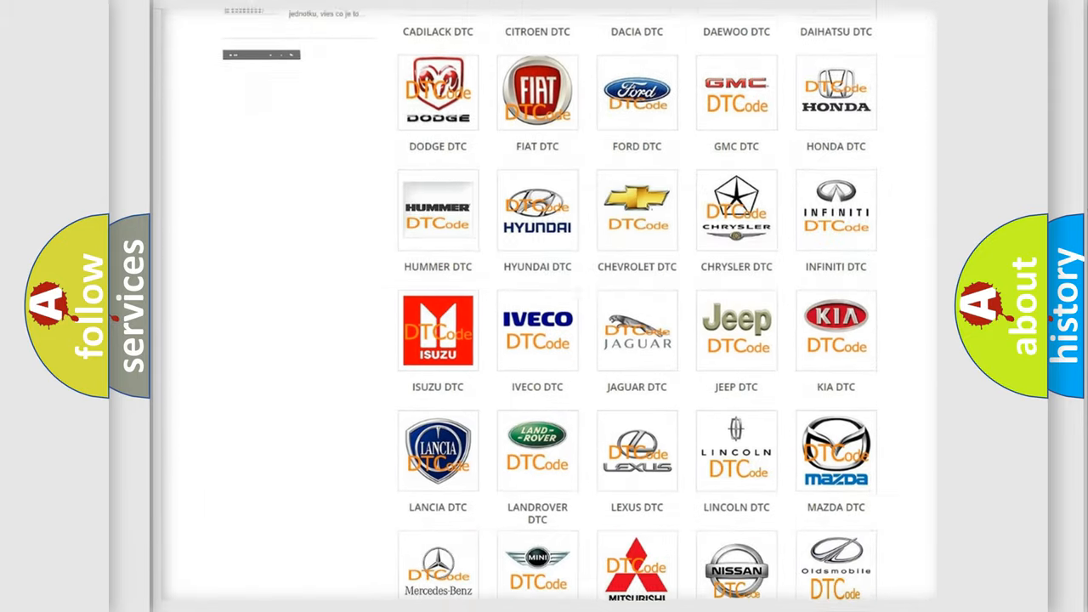
scroll("down", 3)
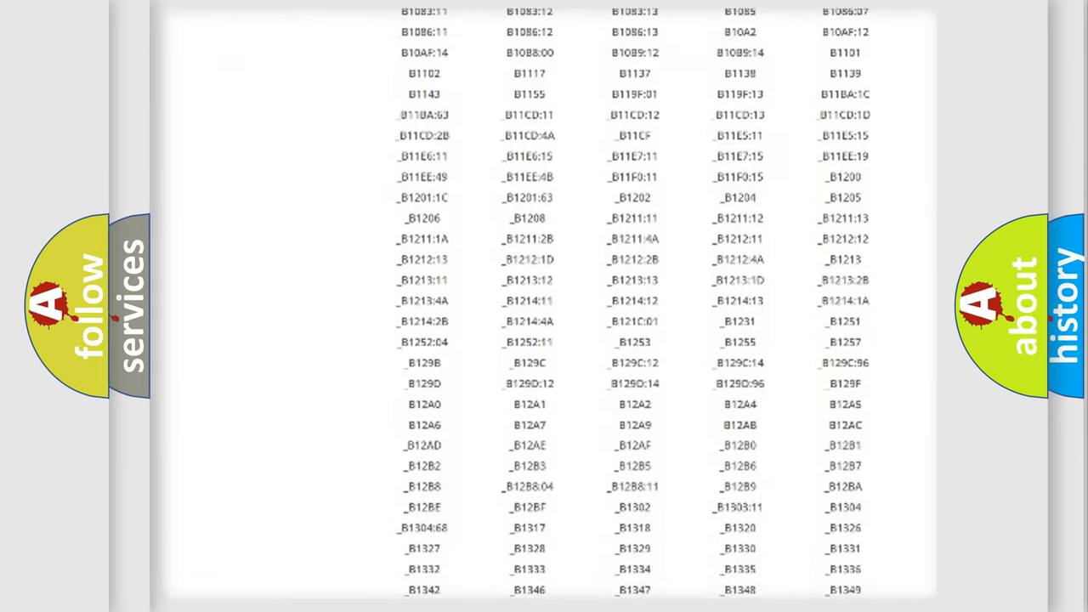
scroll("down", 3)
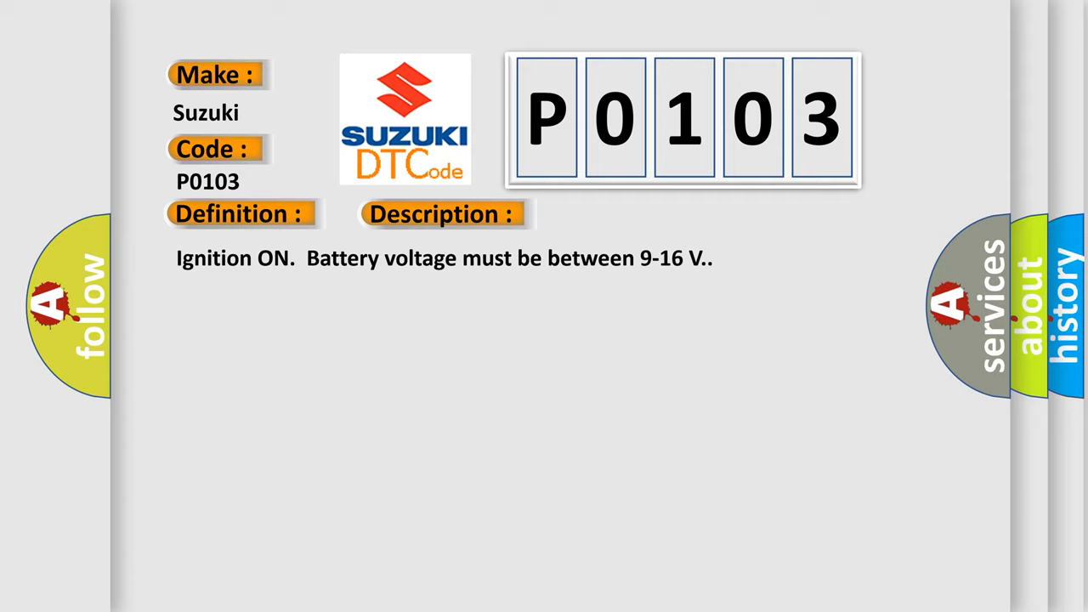
Advance the P0103 slide from its Definition to the Description and Cause text
left_click(622, 215)
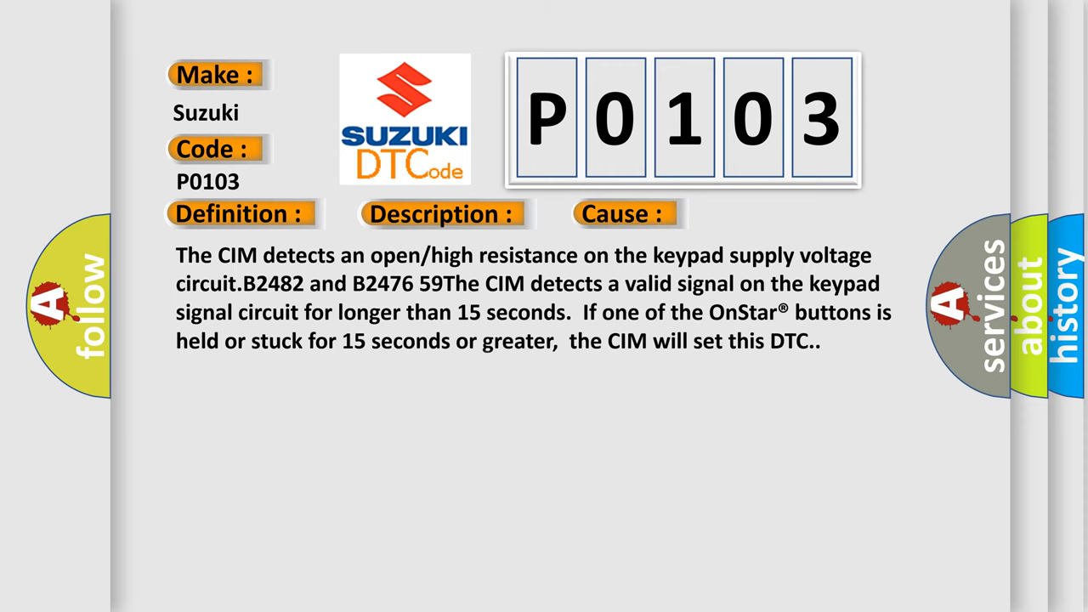